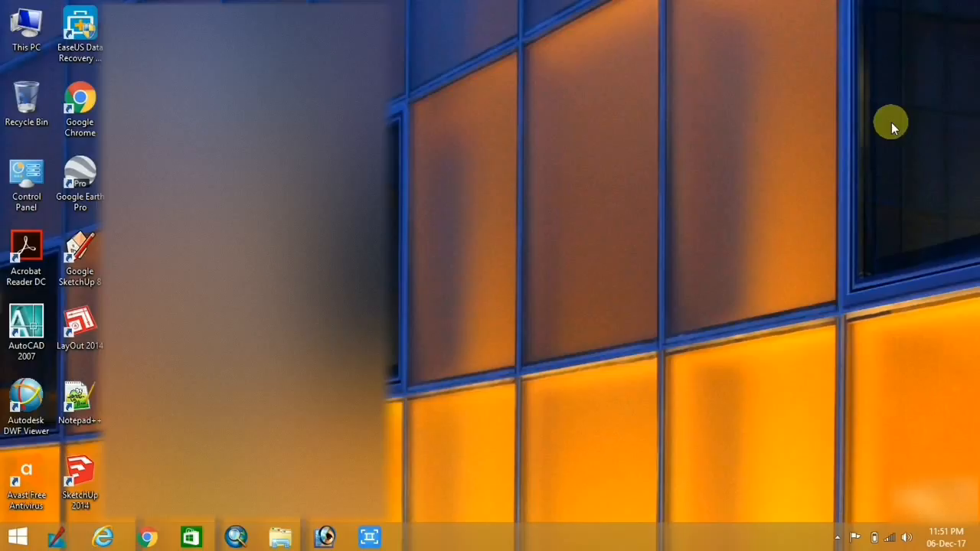
mouse_move(550, 329)
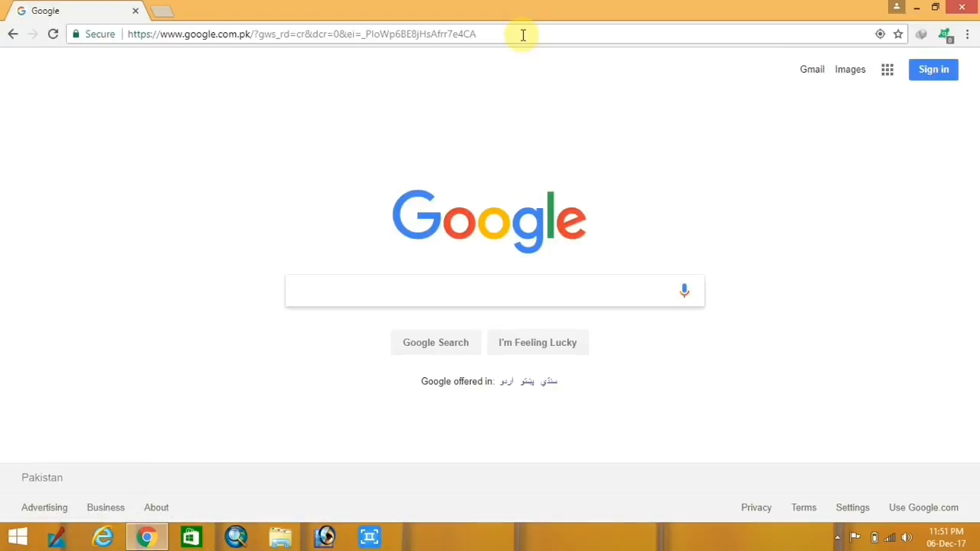
Search Google for 'what is my ip address' to reveal the public IP
type("what is my ipd")
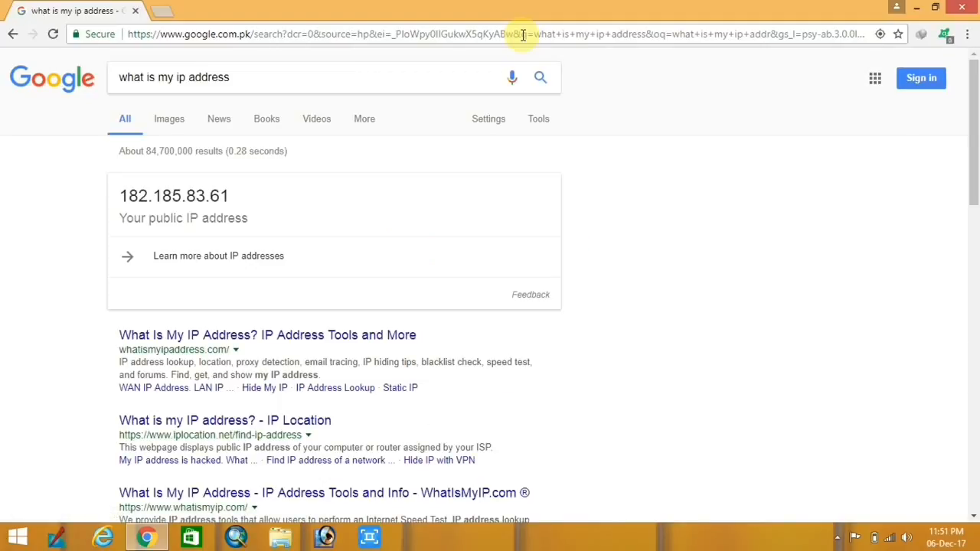
mouse_move(398, 76)
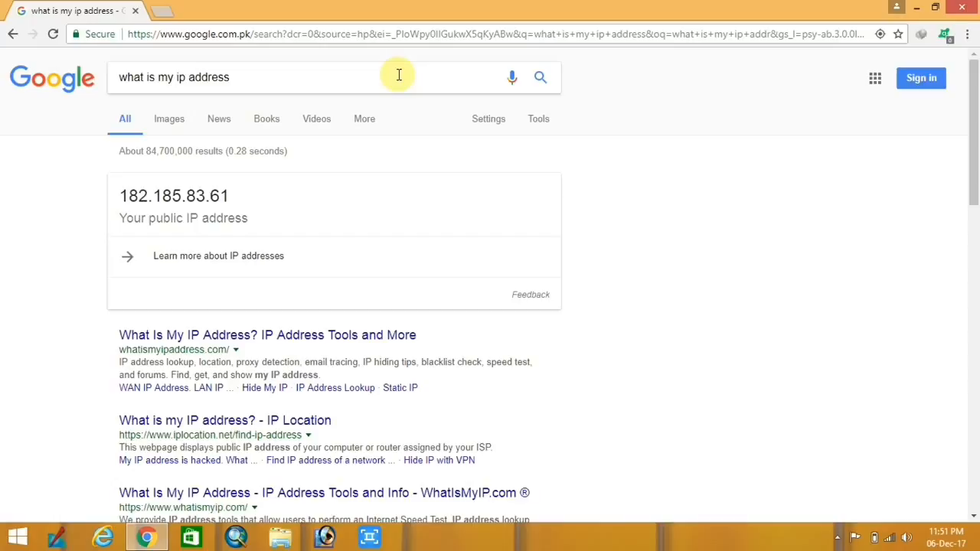
mouse_move(247, 182)
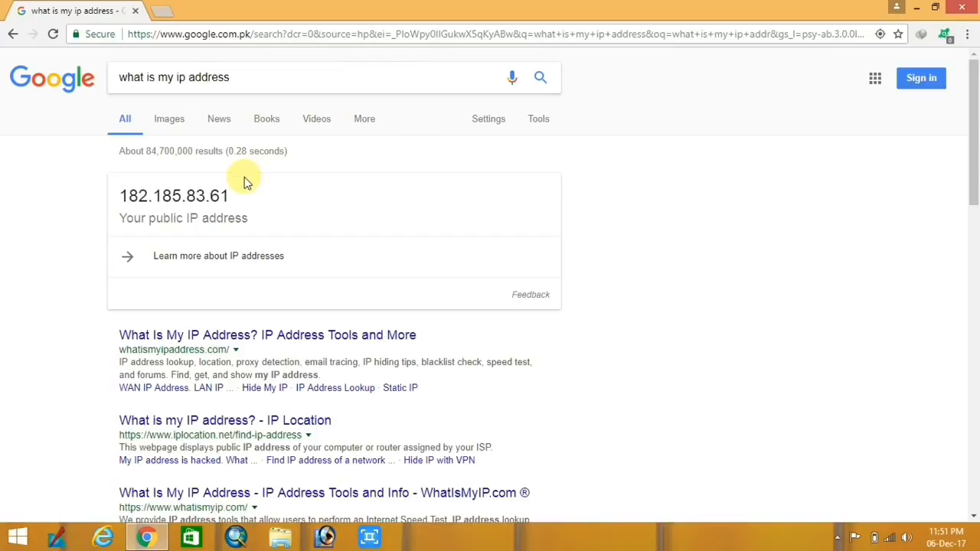
right_click(173, 196)
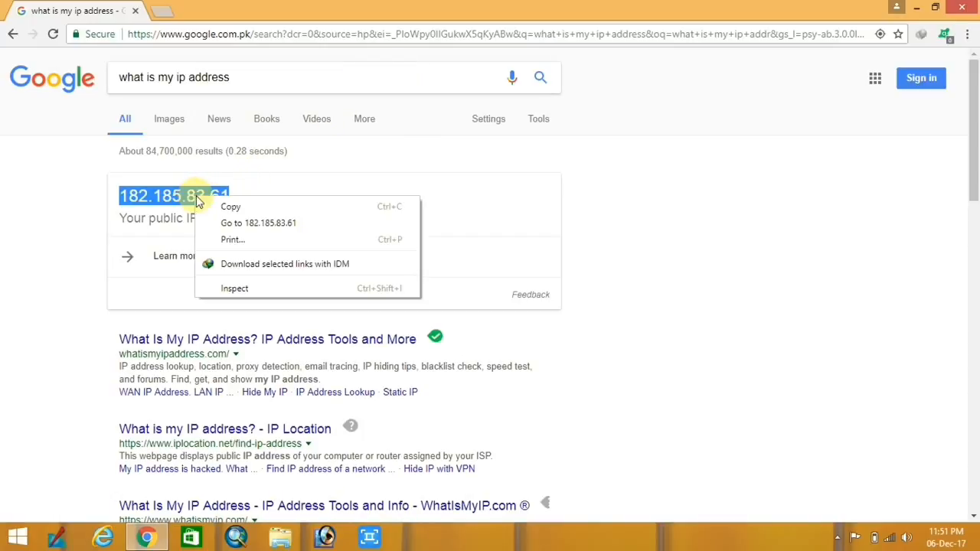
left_click(490, 34)
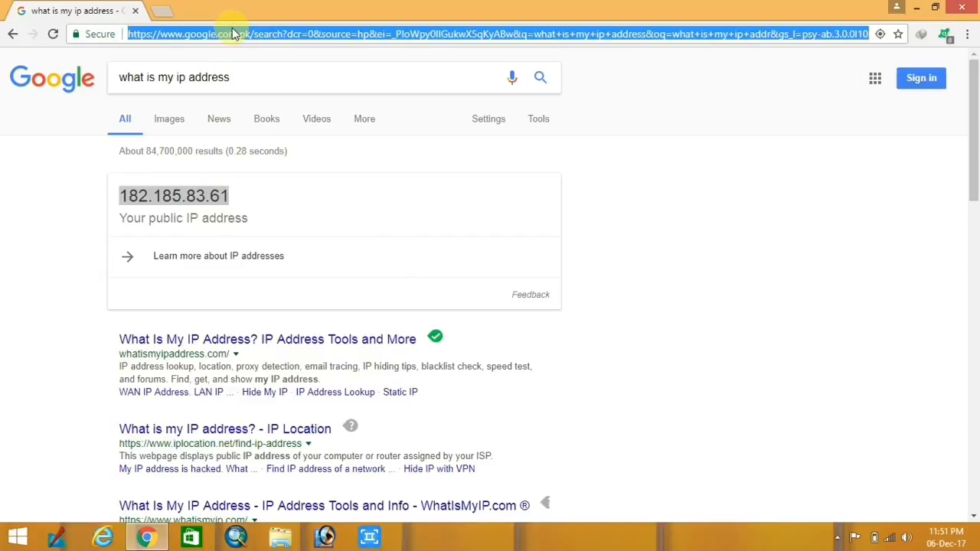
type("182.185.83.61")
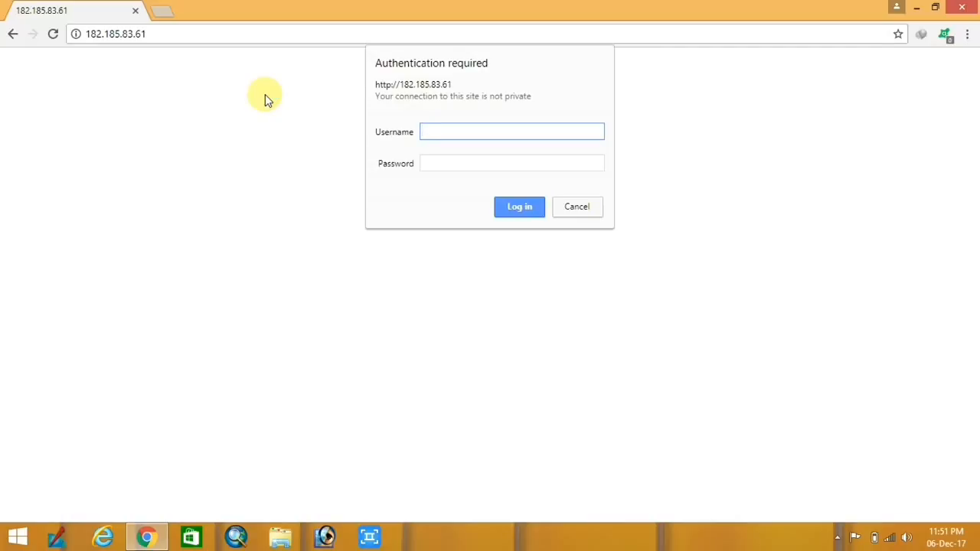
Log in to the router's authentication prompt with username 'admin'
type("admin")
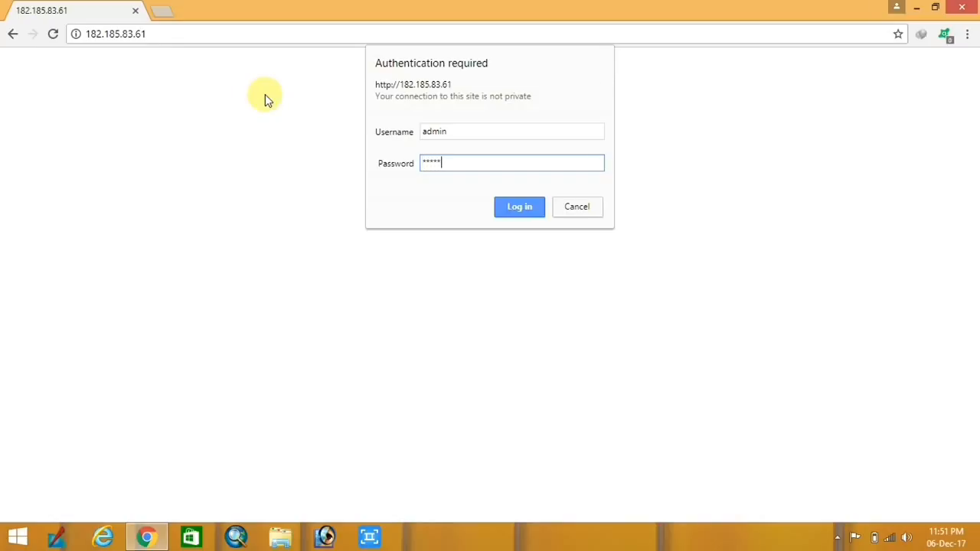
left_click(519, 207)
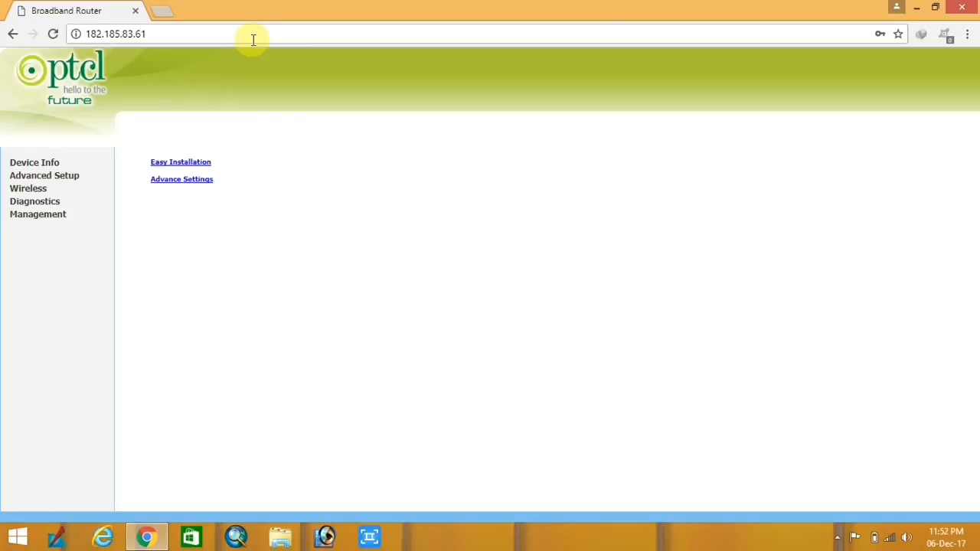